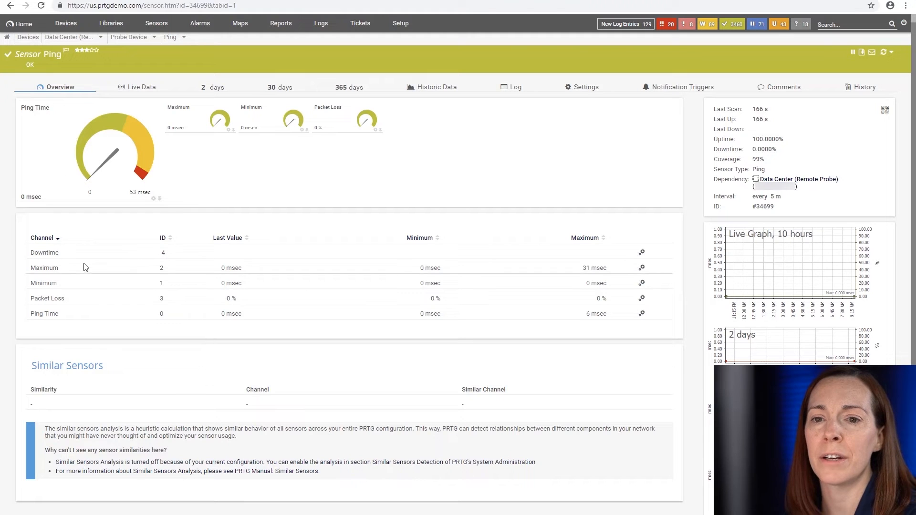
{"action": "mouse_move", "coordinate": [145, 396]}
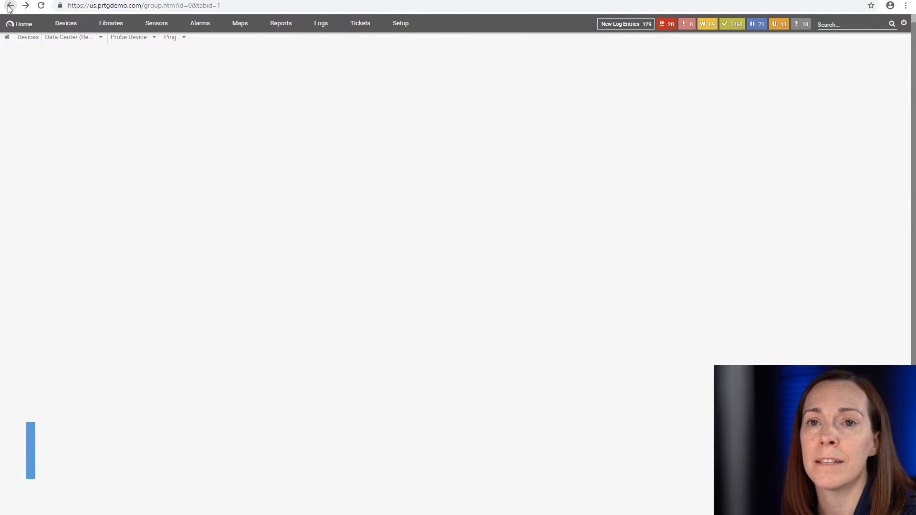
Show the Root group overview and move down through its probes, groups, devices and sensors.
{"action": "left_click", "coordinate": [9, 6]}
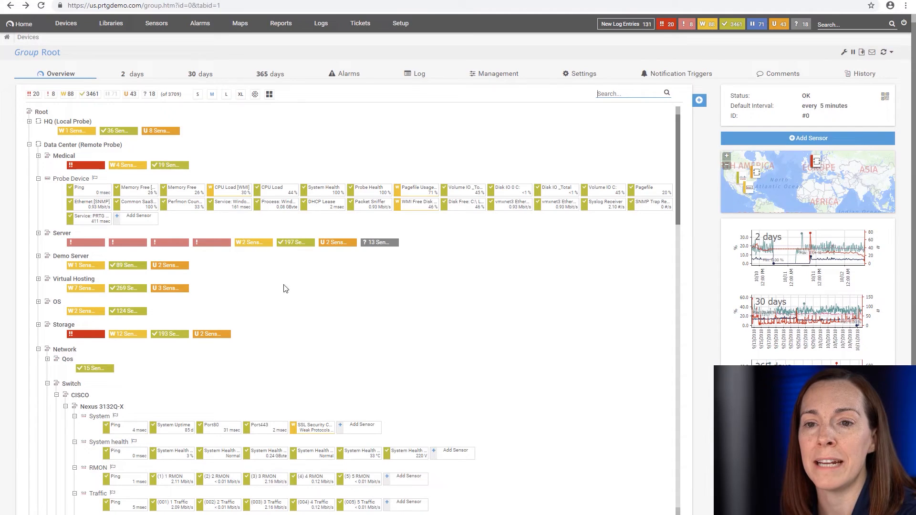
{"action": "scroll", "scroll_direction": "down", "scroll_amount": 3}
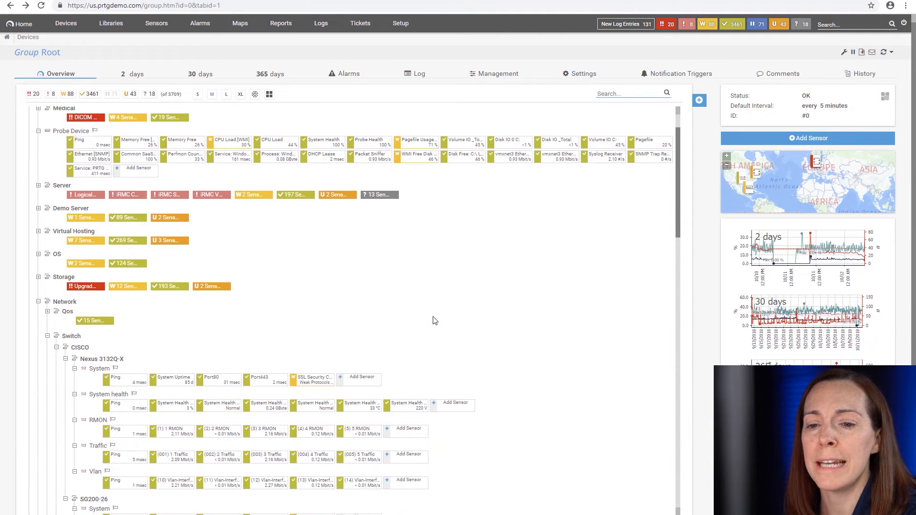
{"action": "scroll", "scroll_direction": "down", "scroll_amount": 3}
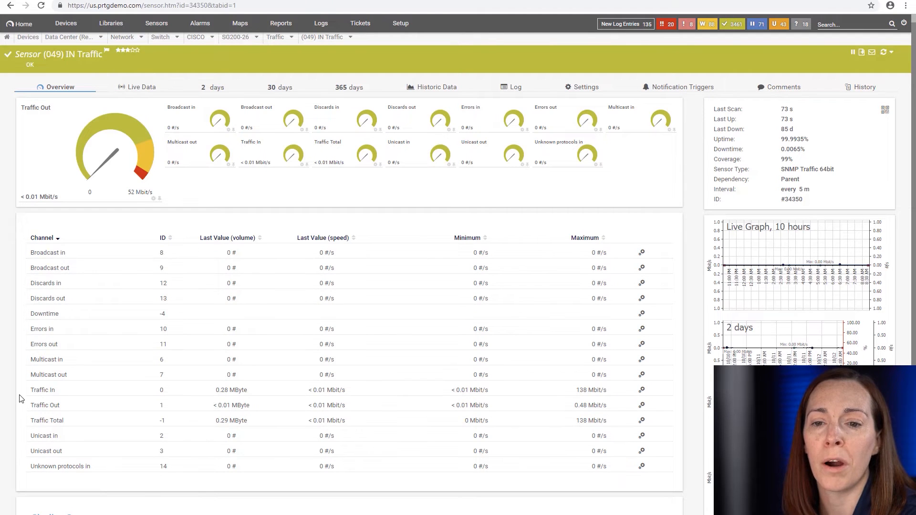
{"action": "mouse_move", "coordinate": [25, 243]}
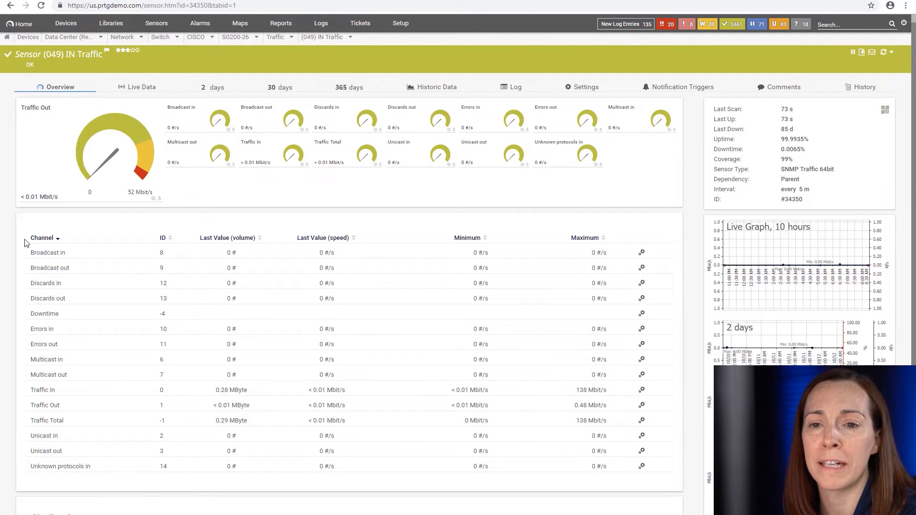
{"action": "mouse_move", "coordinate": [363, 205]}
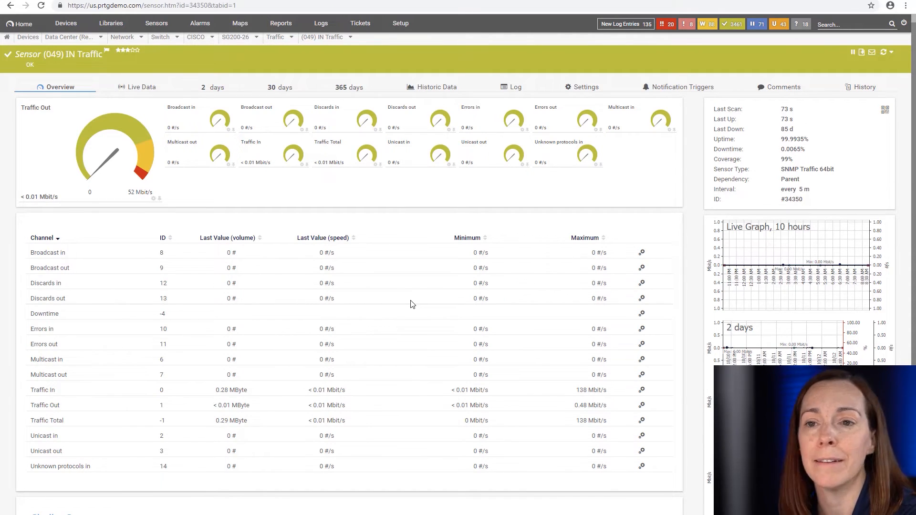
View the (049) IN Traffic sensor of the SG200-26 switch with its traffic channels.
{"action": "left_click", "coordinate": [66, 23]}
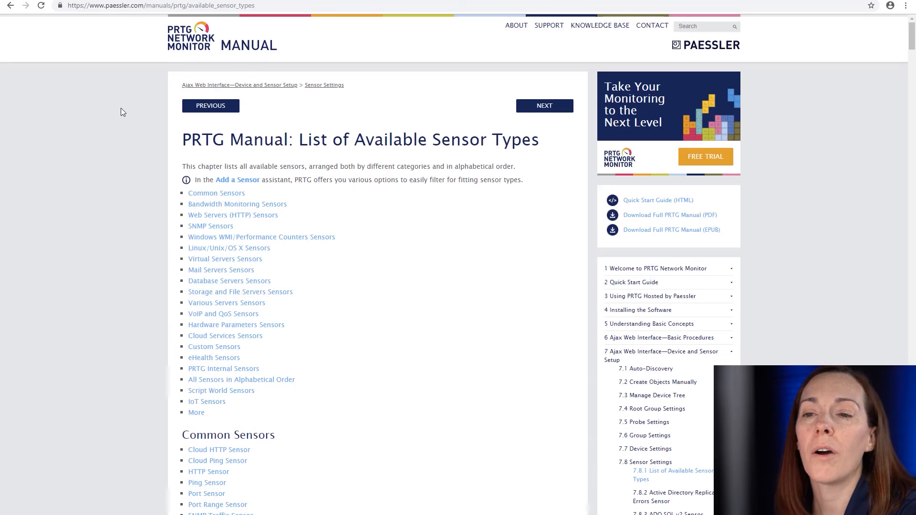
{"action": "mouse_move", "coordinate": [108, 115]}
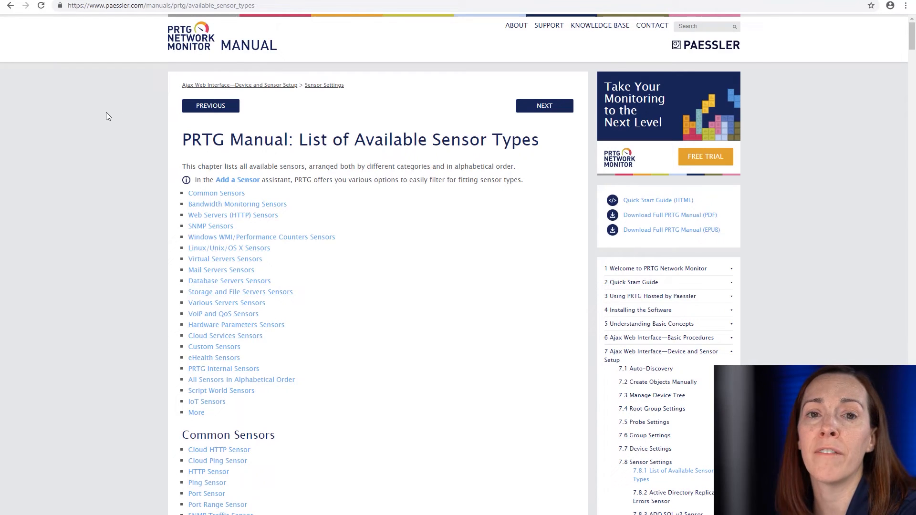
Browse the manual's sensor type list through the Common and Bandwidth Monitoring categories.
{"action": "scroll", "scroll_direction": "down", "scroll_amount": 3}
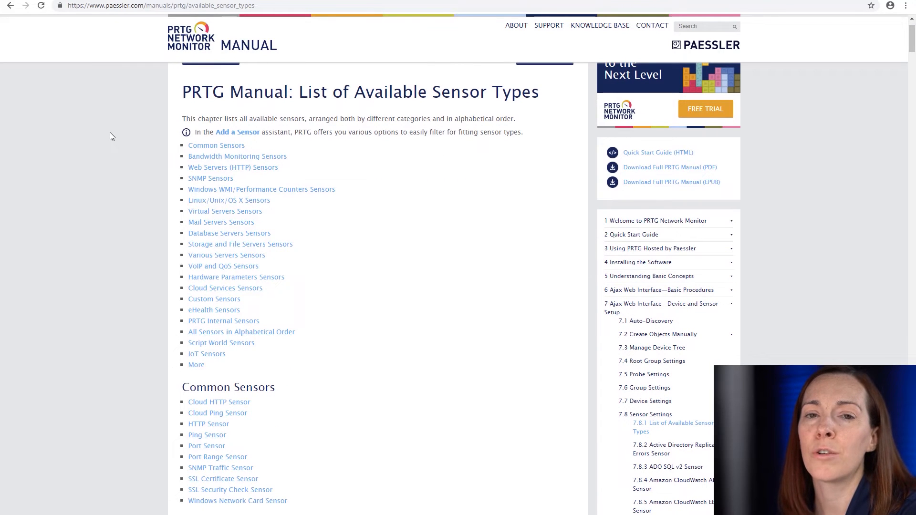
{"action": "scroll", "scroll_direction": "down", "scroll_amount": 3}
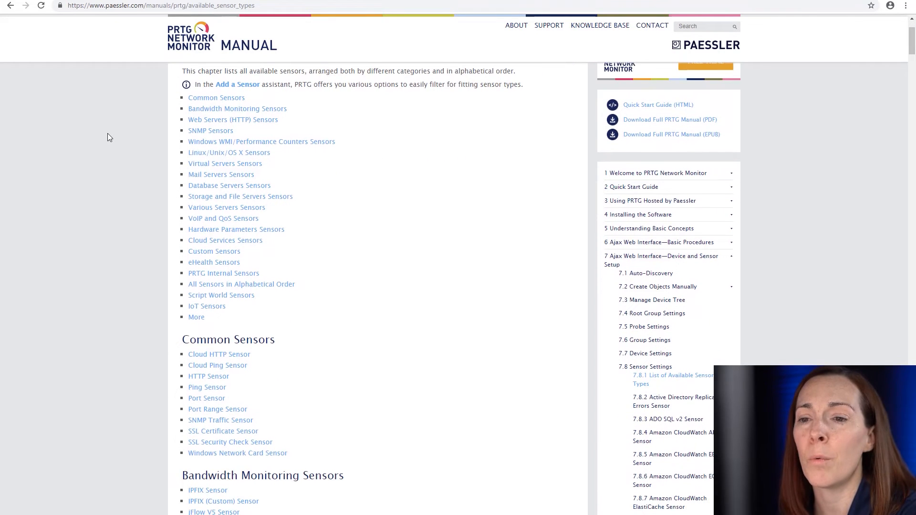
{"action": "scroll", "scroll_direction": "down", "scroll_amount": 3}
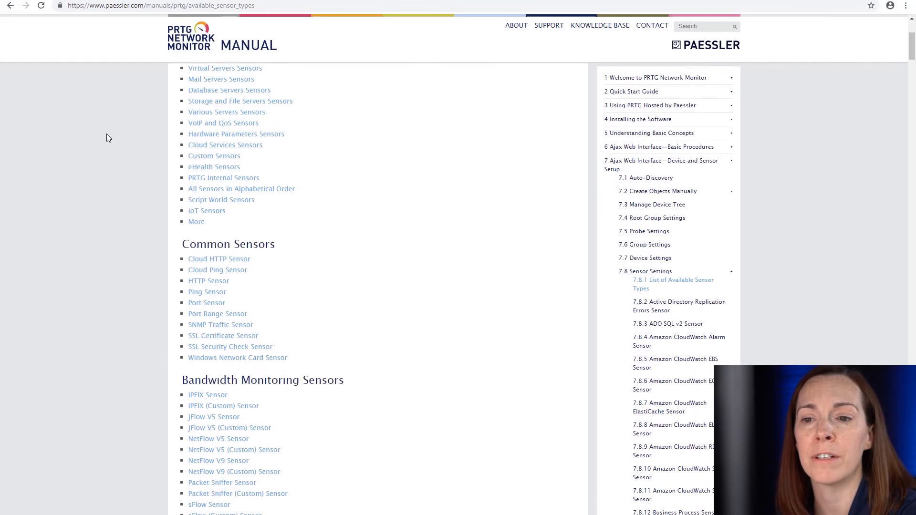
{"action": "scroll", "scroll_direction": "down", "scroll_amount": 3}
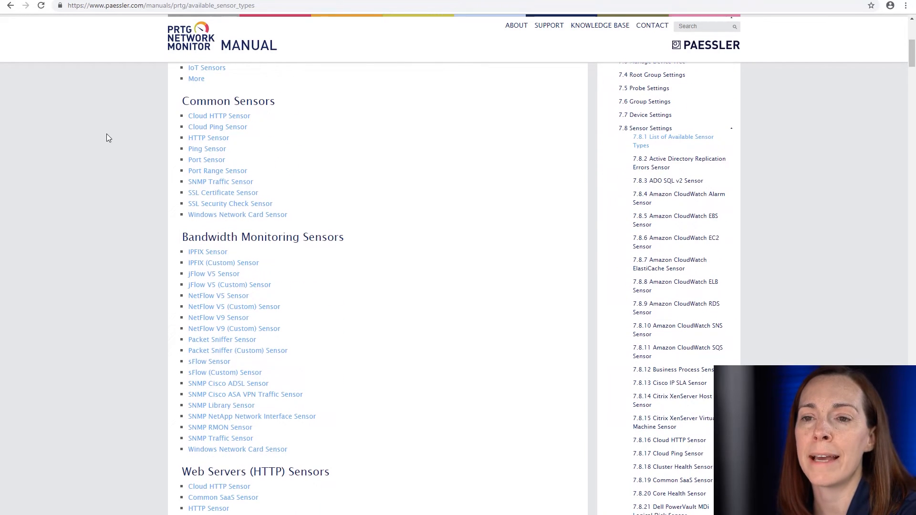
{"action": "scroll", "scroll_direction": "down", "scroll_amount": 3}
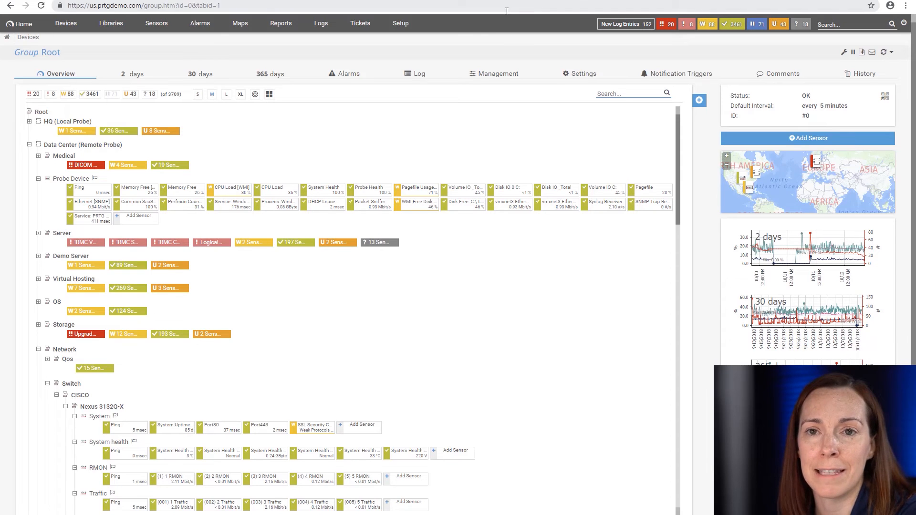
Go from the Home menu to the Welcome to PRTG page.
{"action": "left_click", "coordinate": [20, 23]}
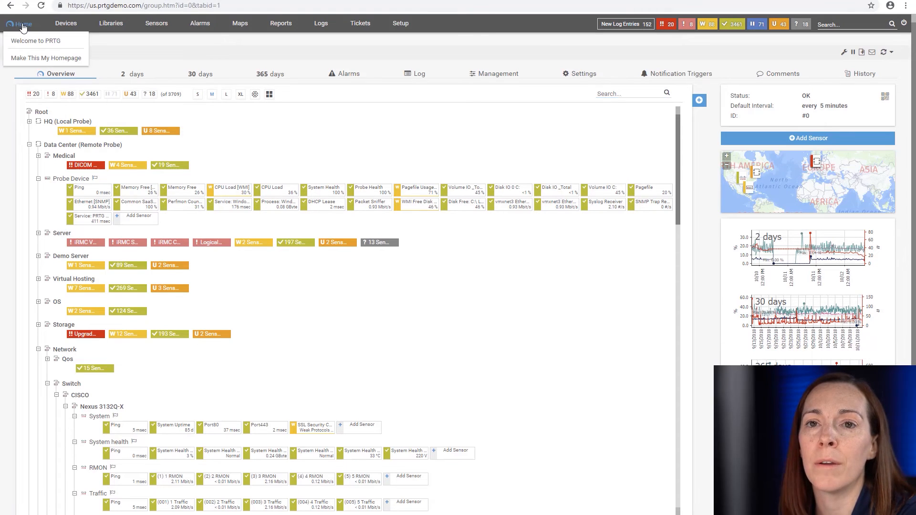
{"action": "left_click", "coordinate": [36, 40]}
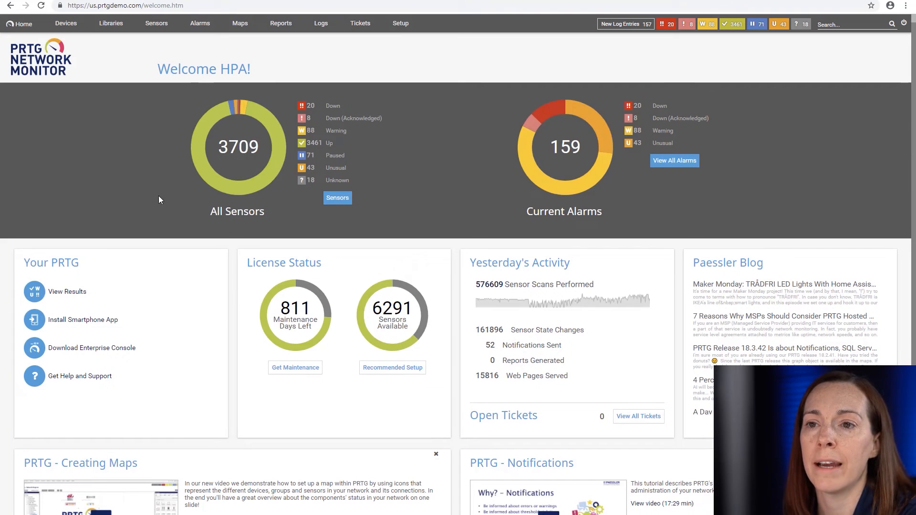
Return from the Welcome page's 3709 All Sensors donut to the Root group tree.
{"action": "left_click", "coordinate": [66, 23]}
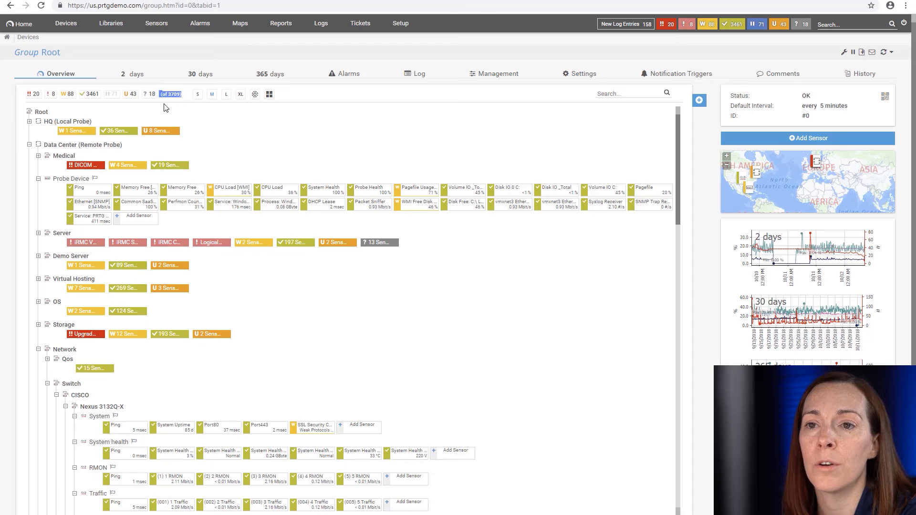
{"action": "mouse_move", "coordinate": [168, 107]}
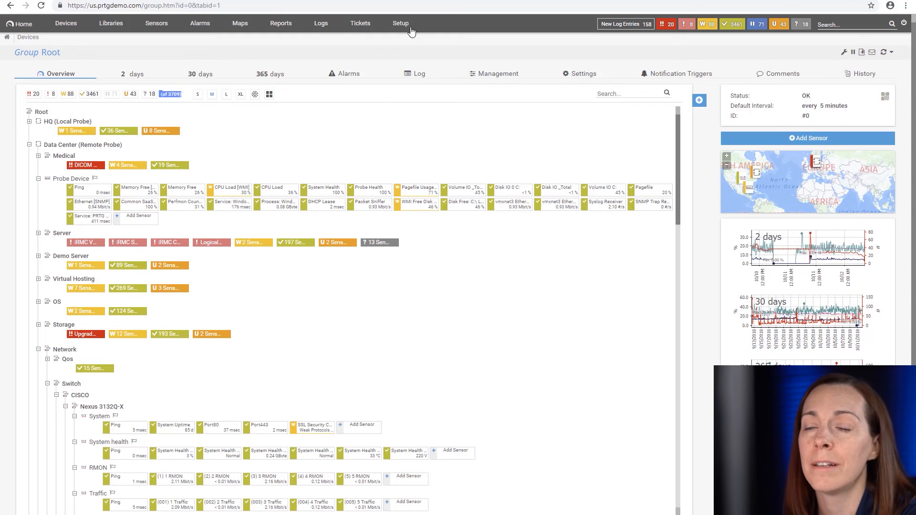
Go from the tree's '(of 3709)' sensor count to the Setup page.
{"action": "left_click", "coordinate": [401, 23]}
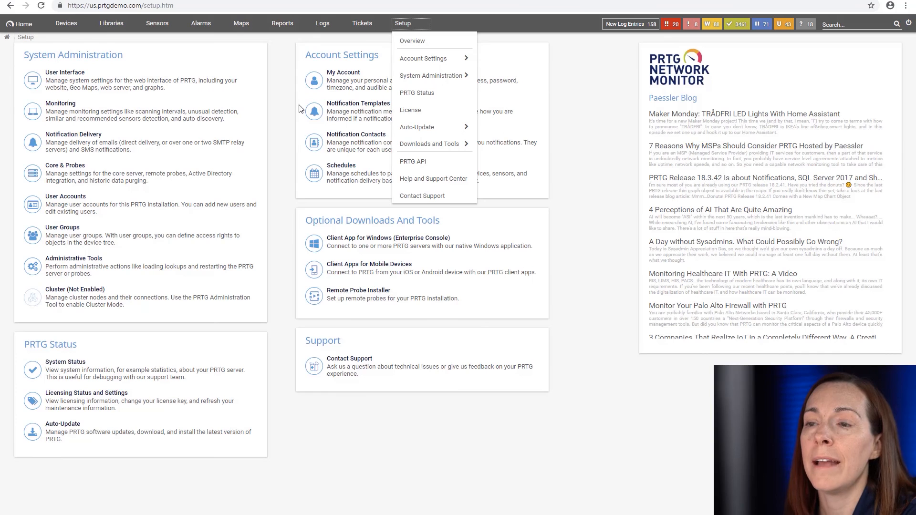
Show the PRTG System Status page down to the Database Objects list with 3709 sensors.
{"action": "left_click", "coordinate": [417, 93]}
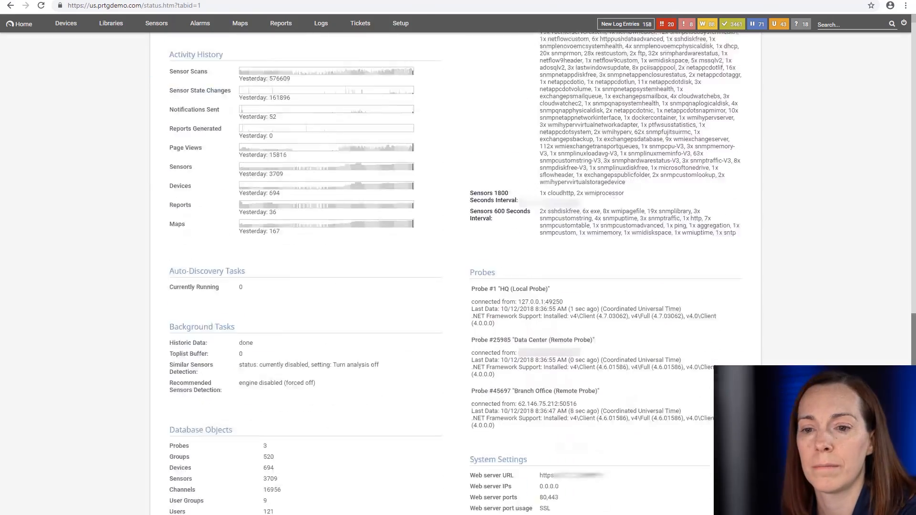
{"action": "scroll", "scroll_direction": "down", "scroll_amount": 3}
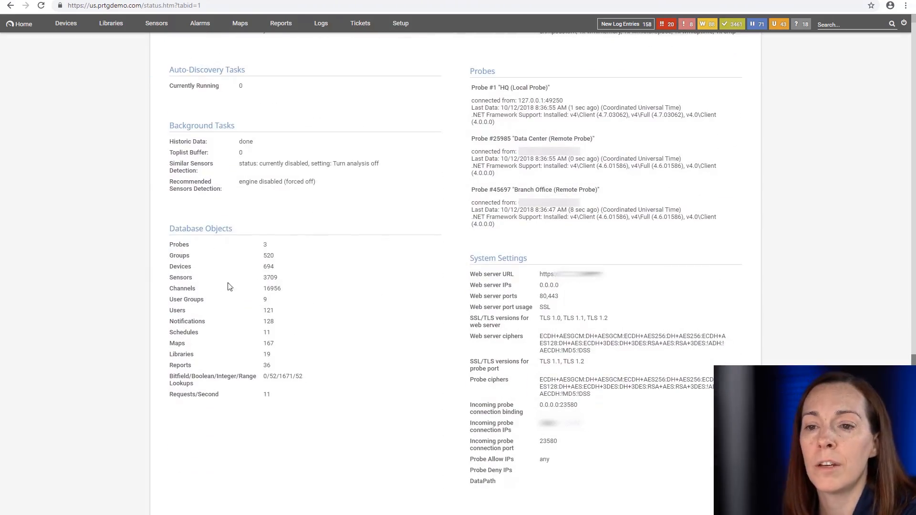